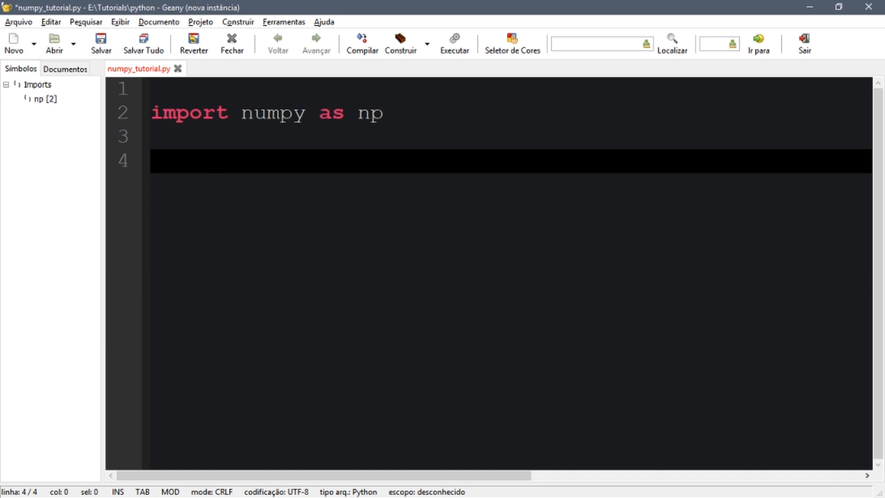
- Write zeros = np.zeros(10) and print(zeros), then begin the ones = assignment
text(zeros =)
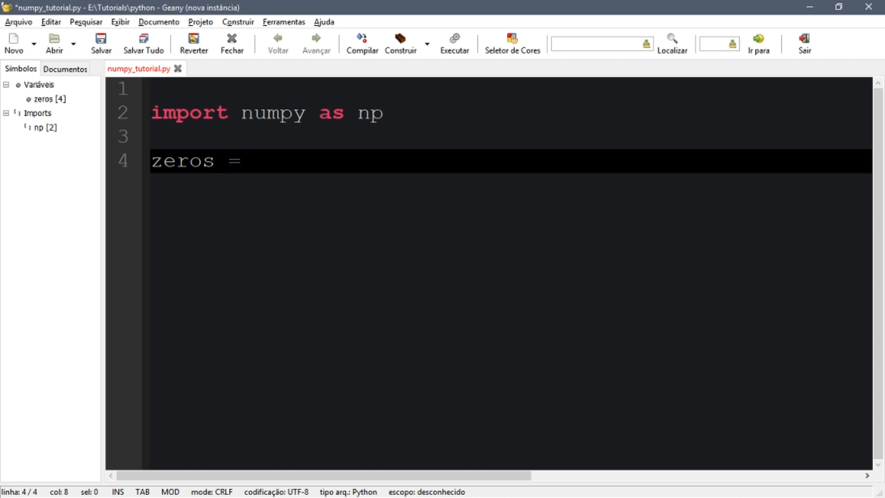
text(np.ze)
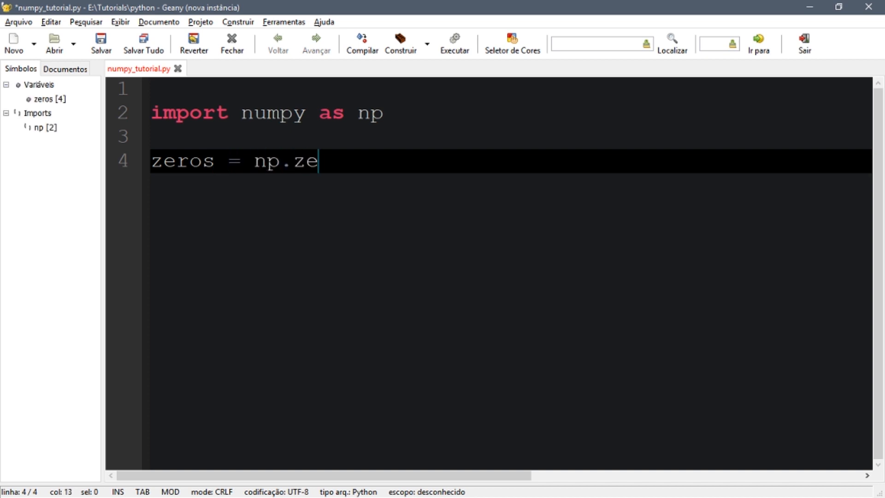
text(ros(10)
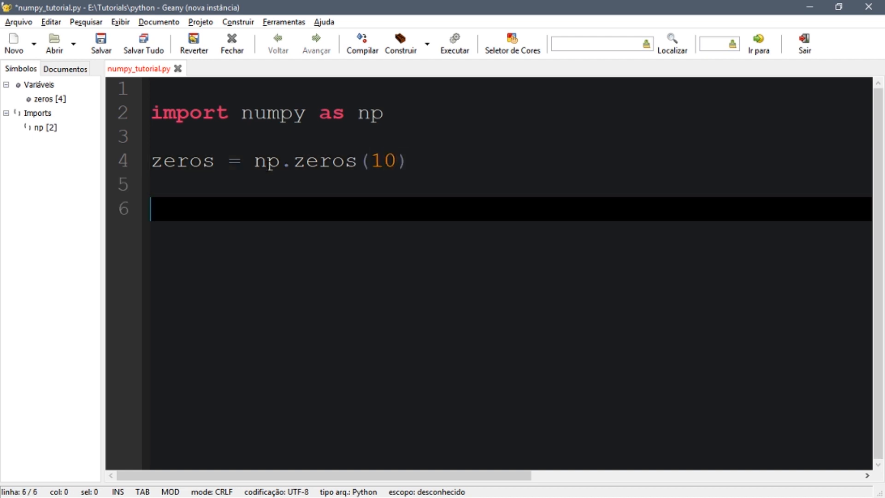
text(print(z)
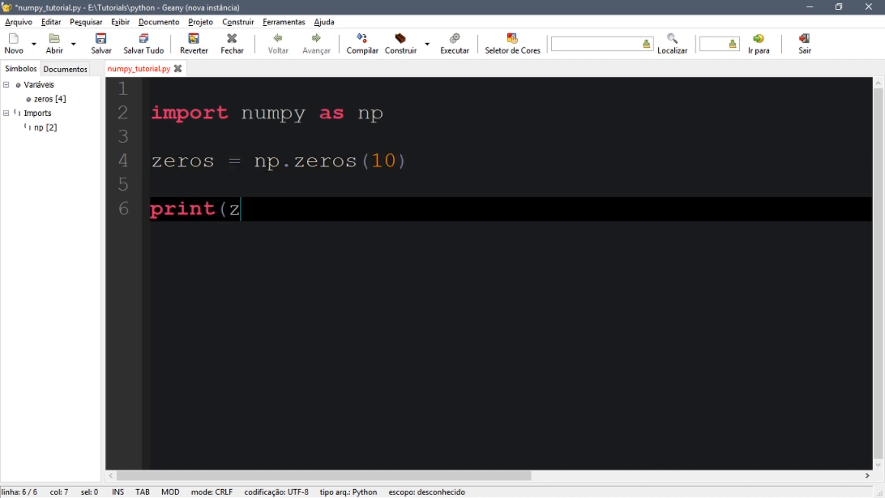
text(eros))
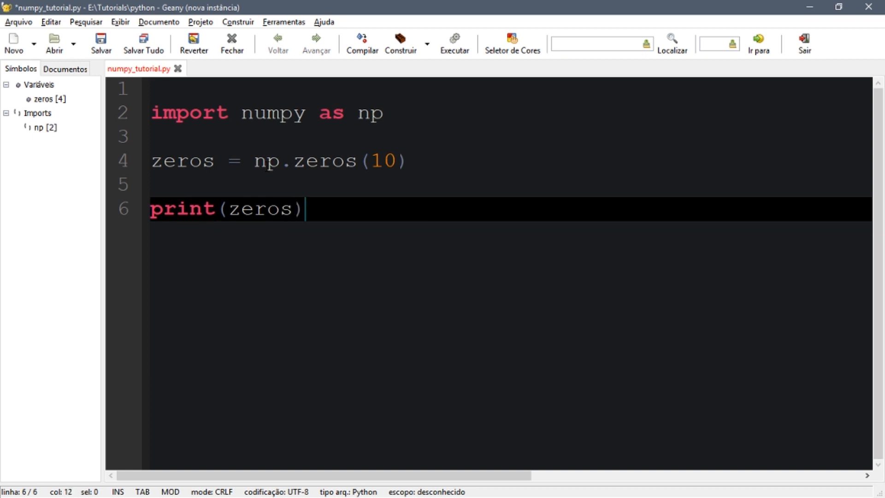
text(ones =)
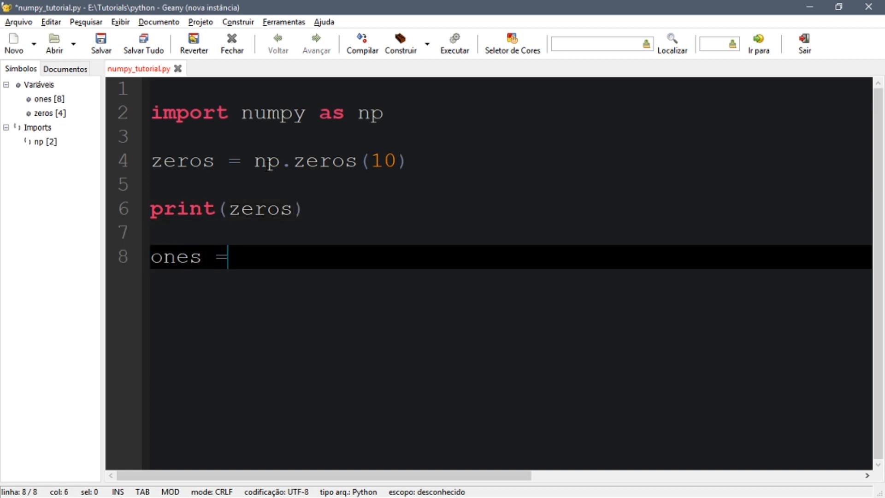
- Complete ones = np.ones((4, 4)) and add print(ones) beneath it
text(np.)
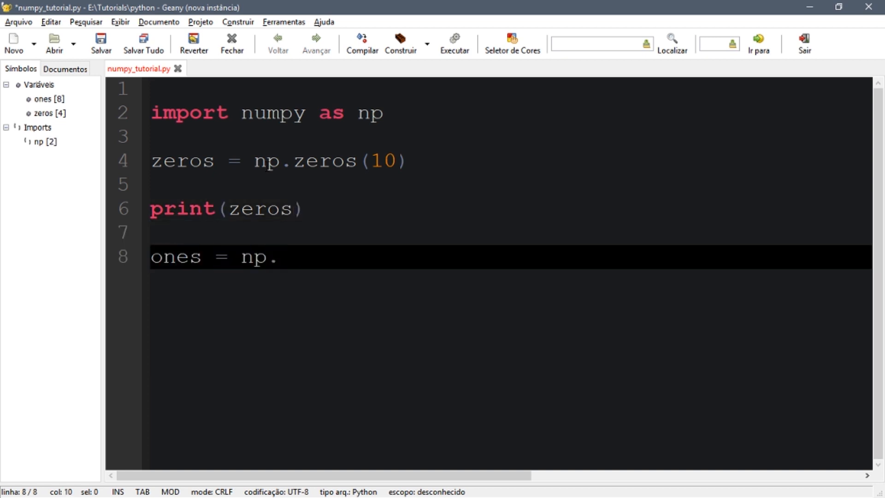
text(ones()
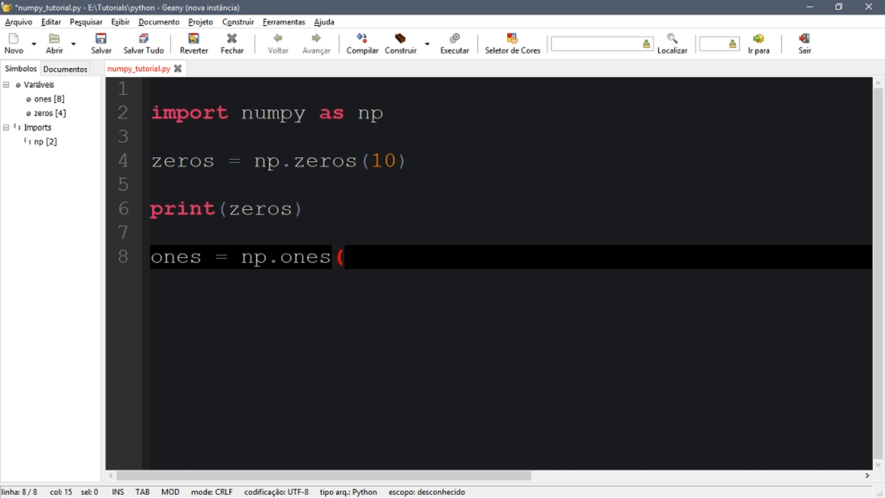
text(()
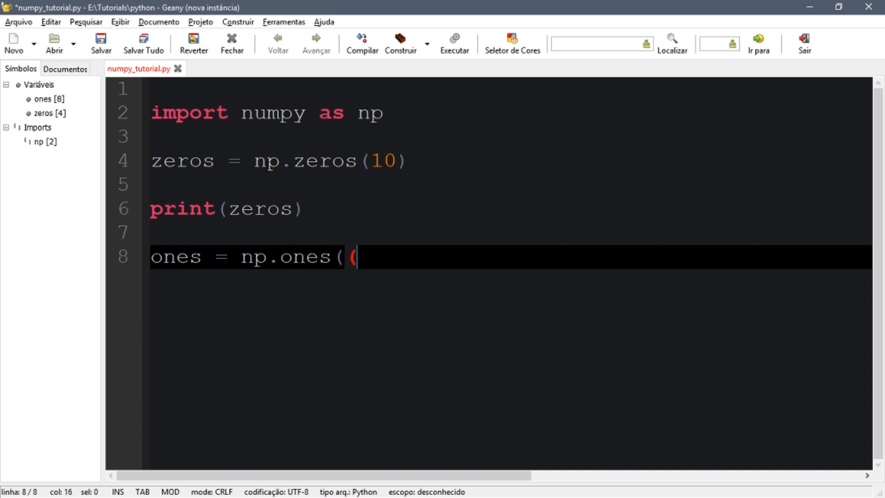
text((4, 4)
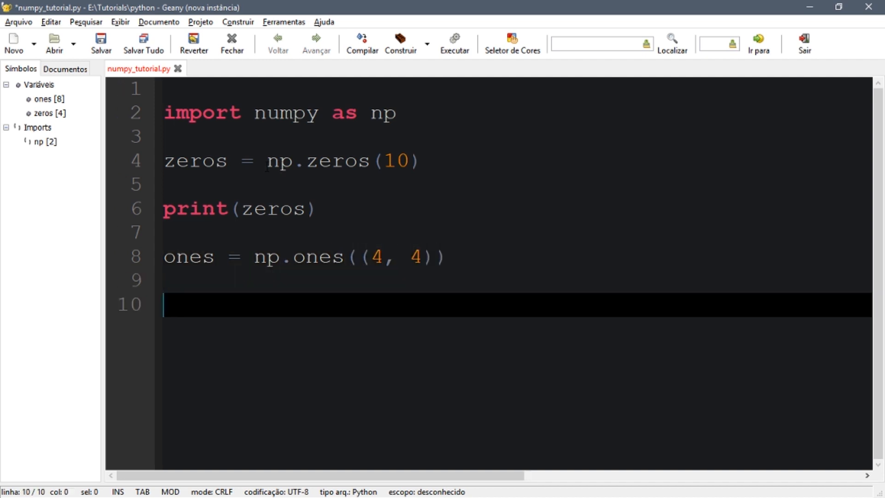
text(print)
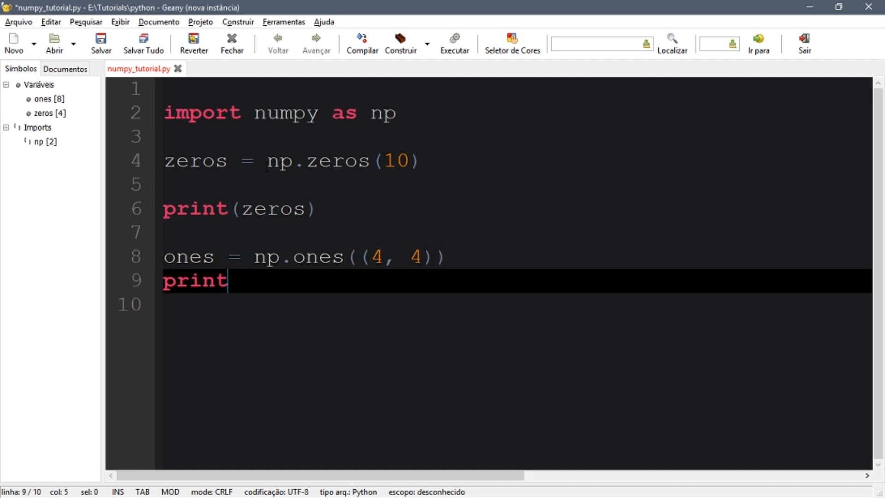
text((ones))
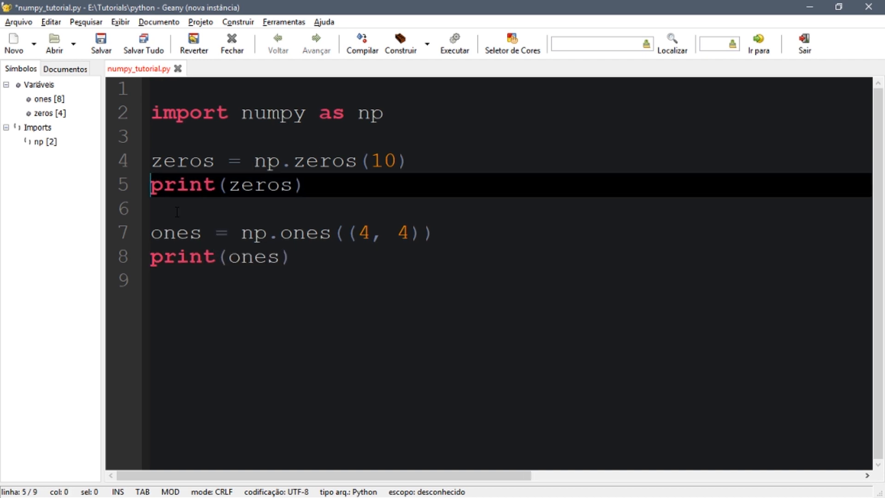
- Save numpy_tutorial.py with prints grouped under their assignments
click(100, 42)
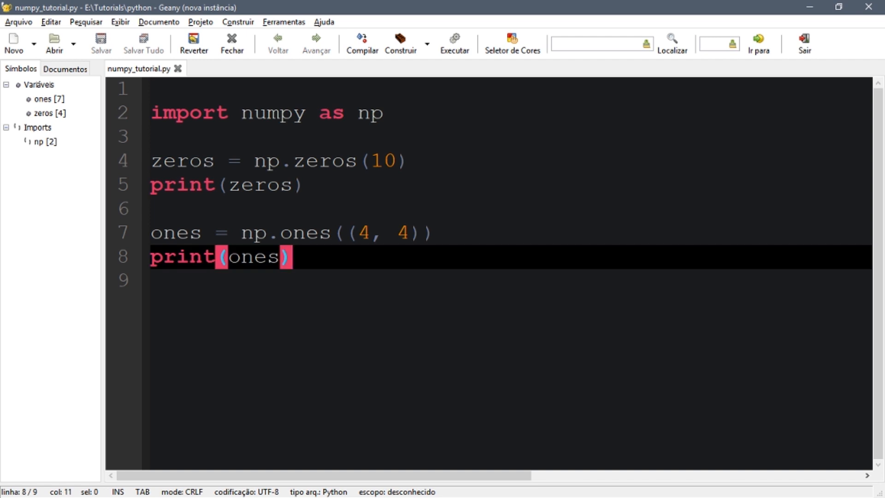
mouse_move(519, 232)
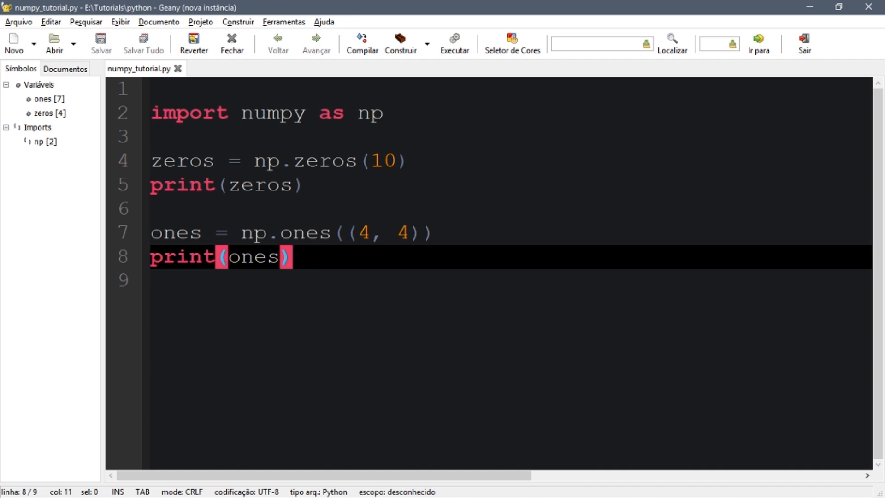
mouse_move(454, 42)
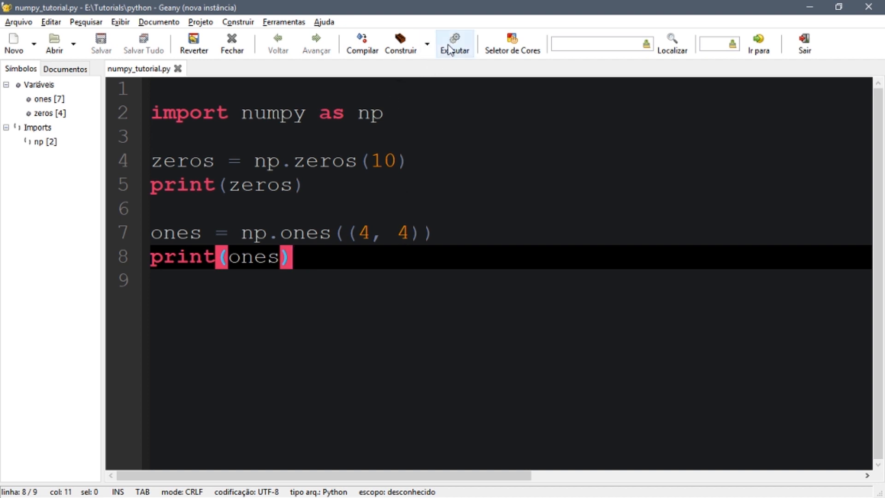
click(453, 42)
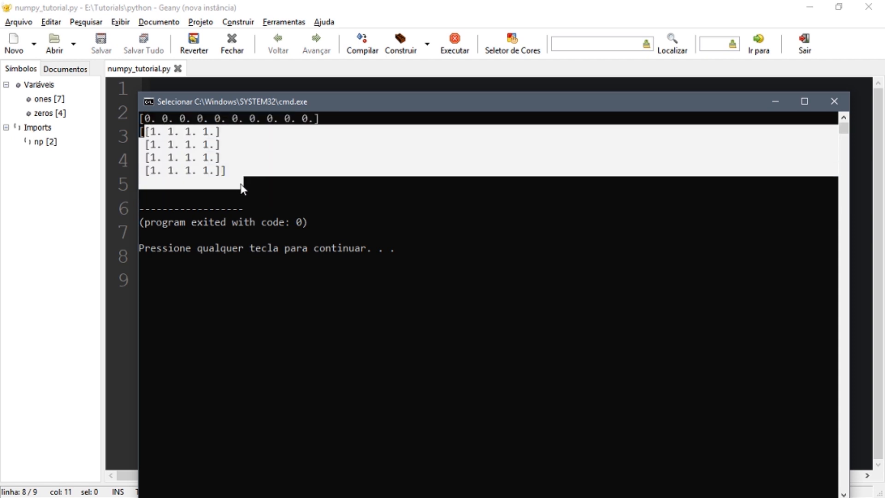
mouse_move(792, 109)
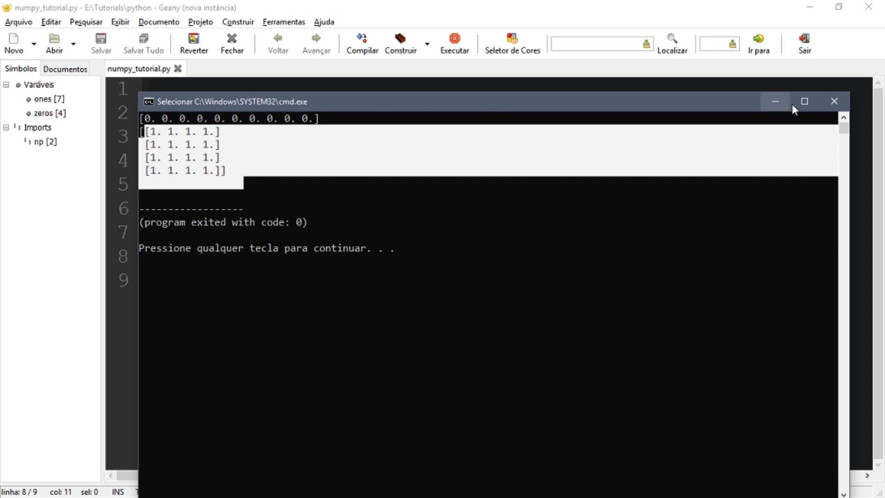
click(834, 101)
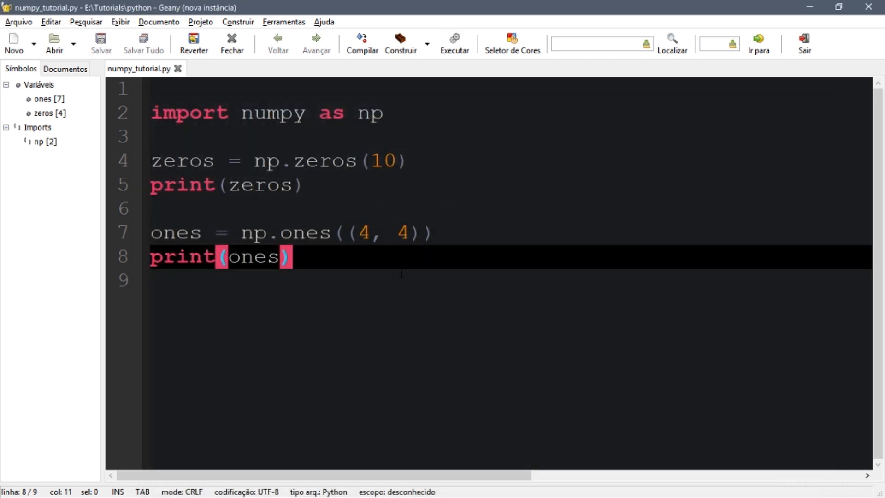